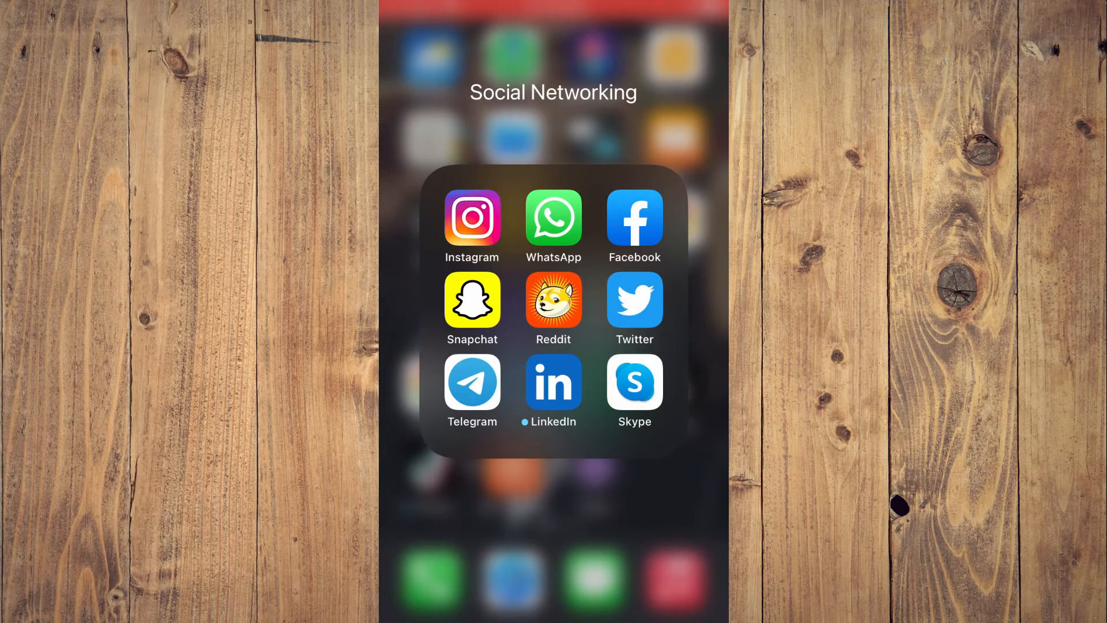
Launch Reddit from the Social Networking folder, landing on the Popular feed
click(554, 299)
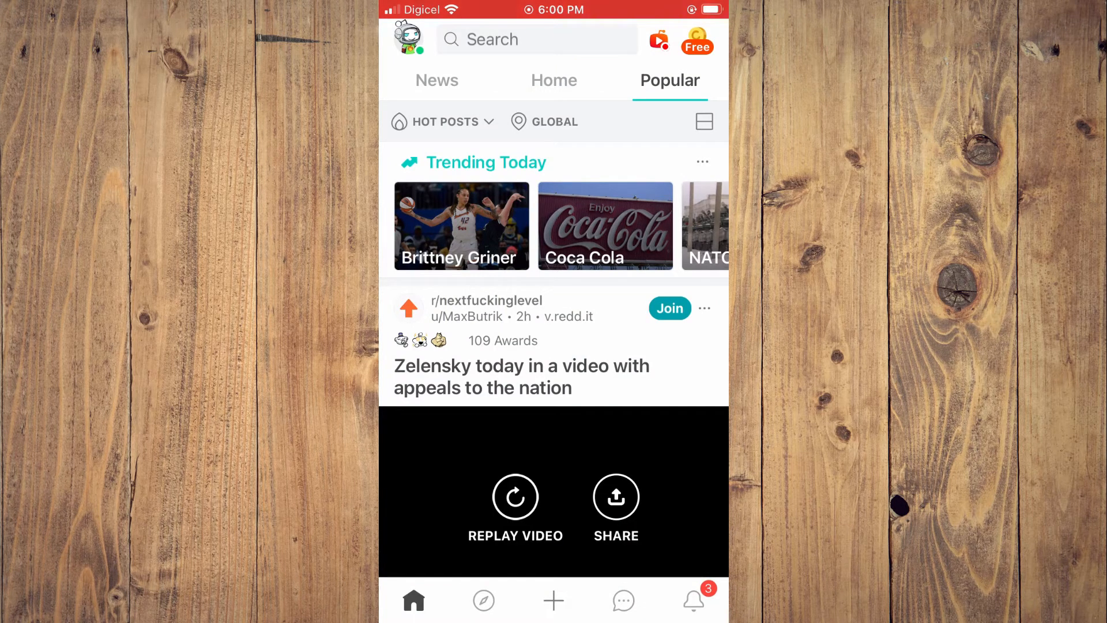
Reach your own profile page via the account menu's My profile entry
click(407, 39)
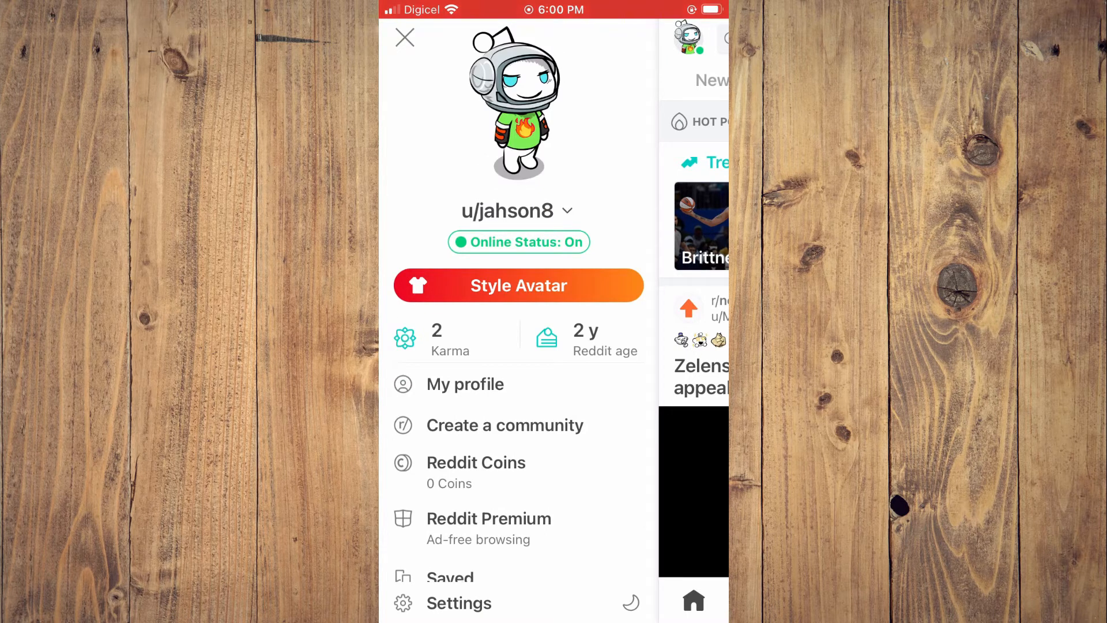
click(465, 384)
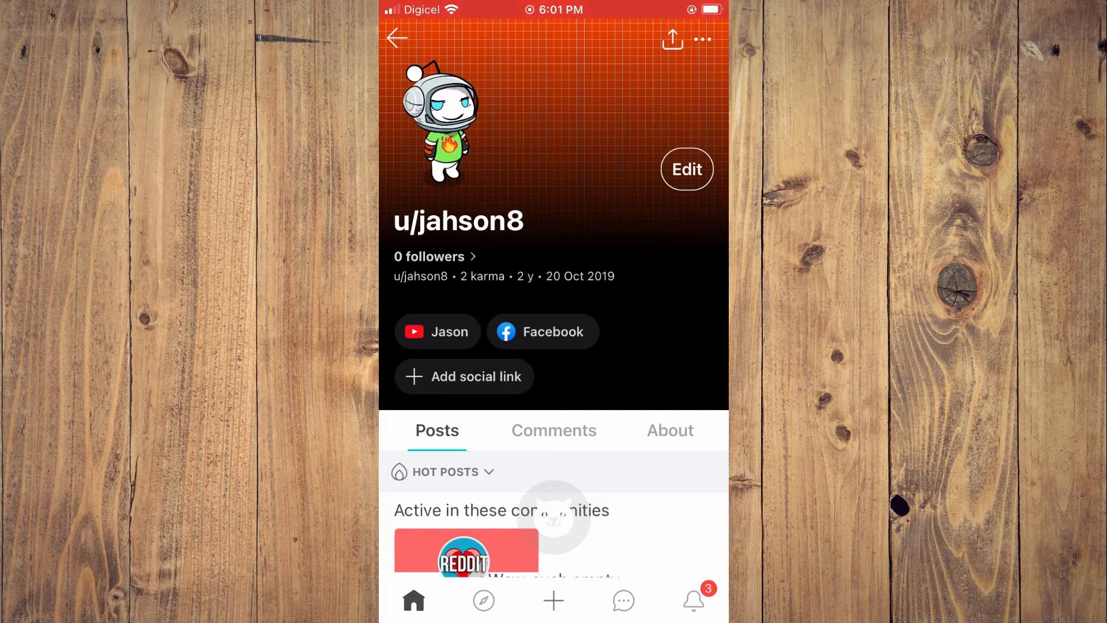
Enter Edit Profile and choose Library as the source for a new avatar photo
click(685, 169)
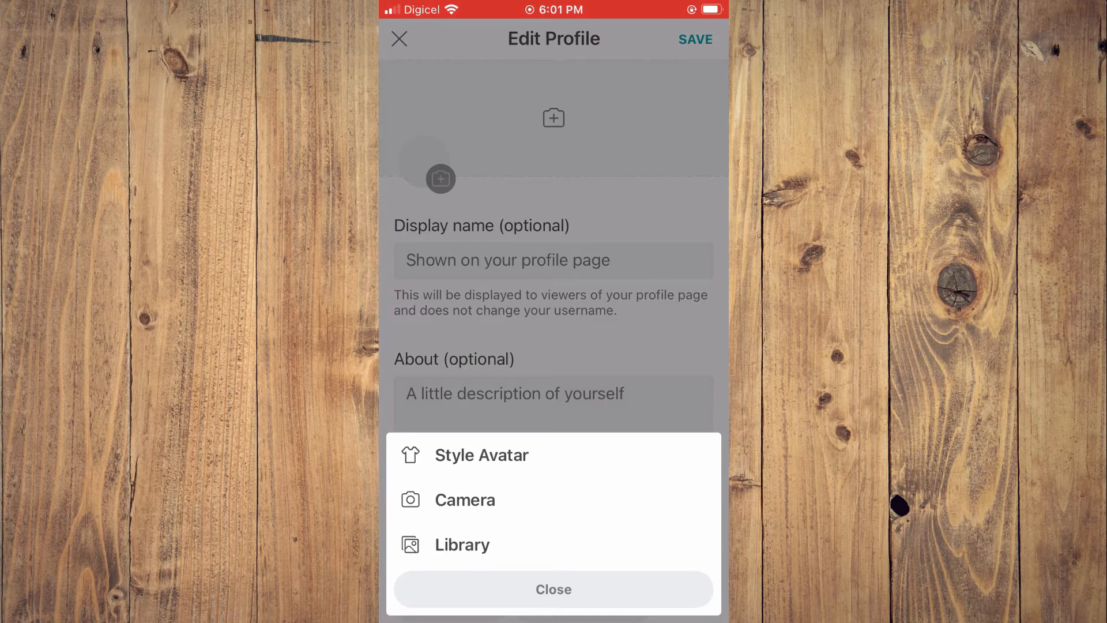
click(462, 544)
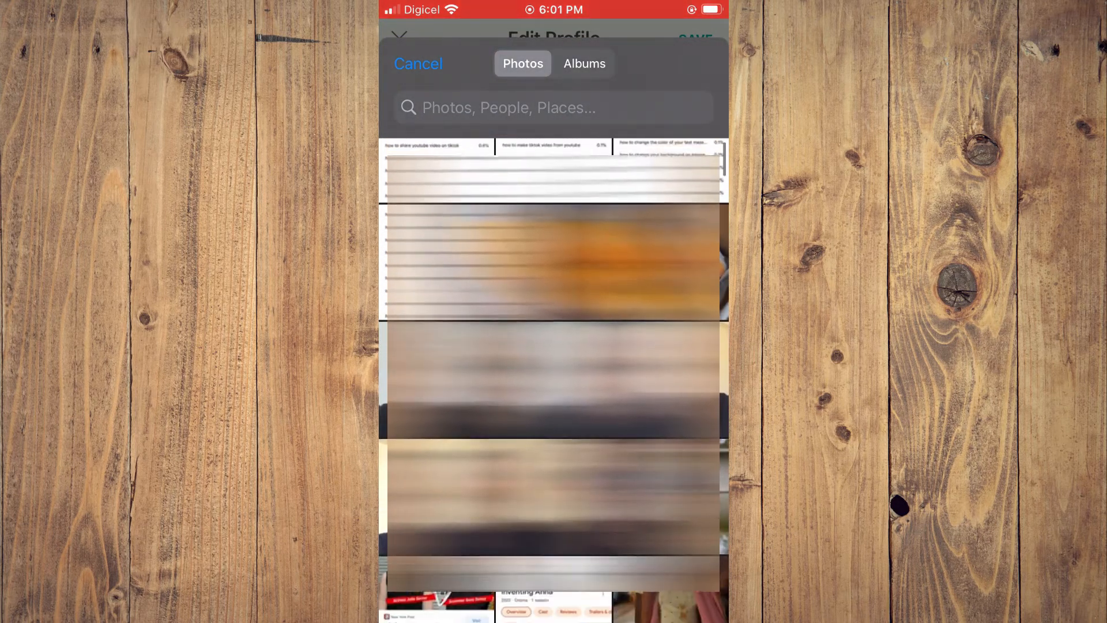
Select a photo from the library grid as the new profile picture
scroll(down, 3)
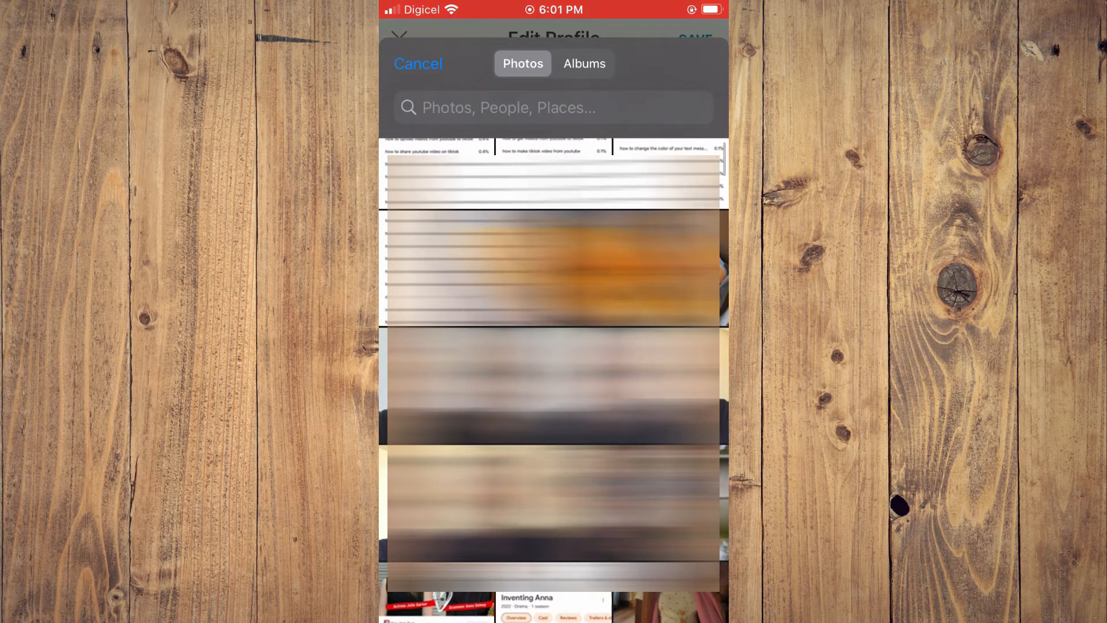
click(418, 64)
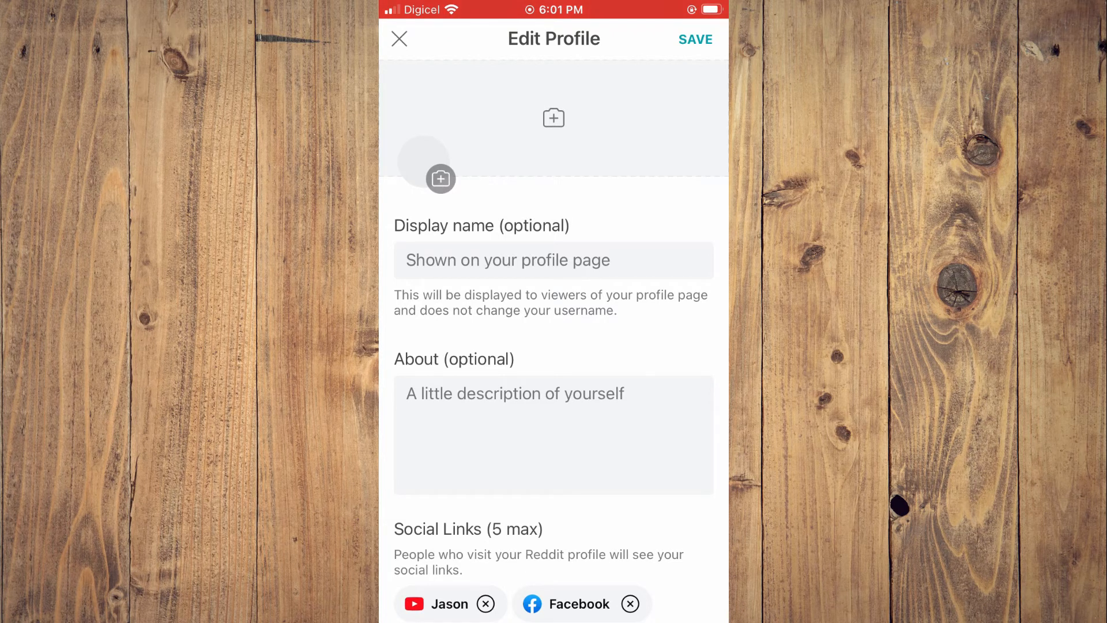
Save the profile edits and return to the Popular feed
click(440, 178)
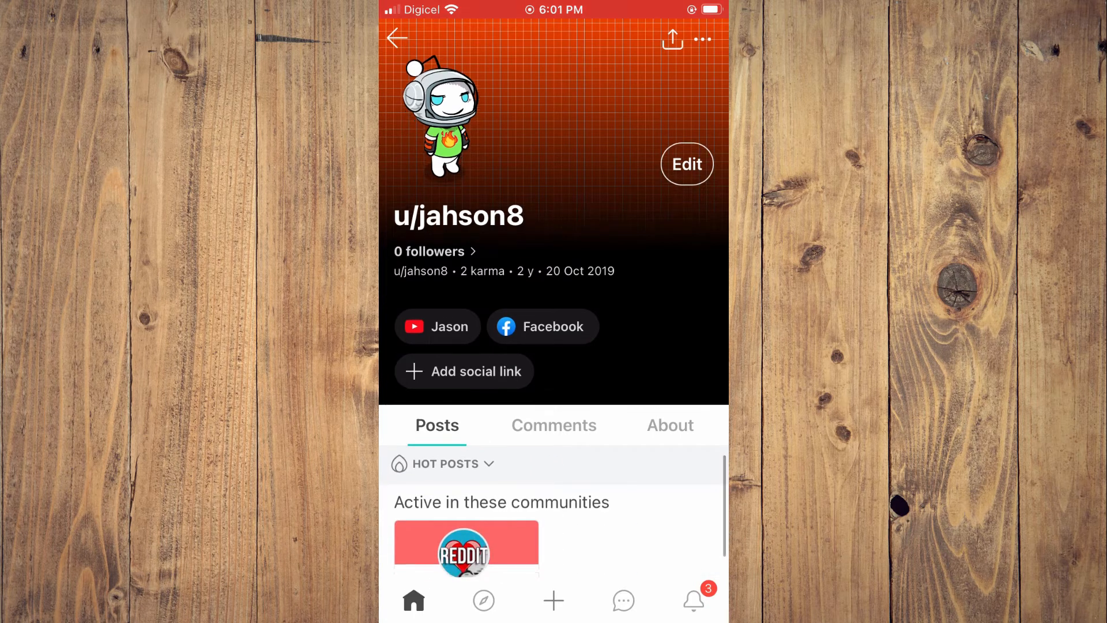
click(397, 38)
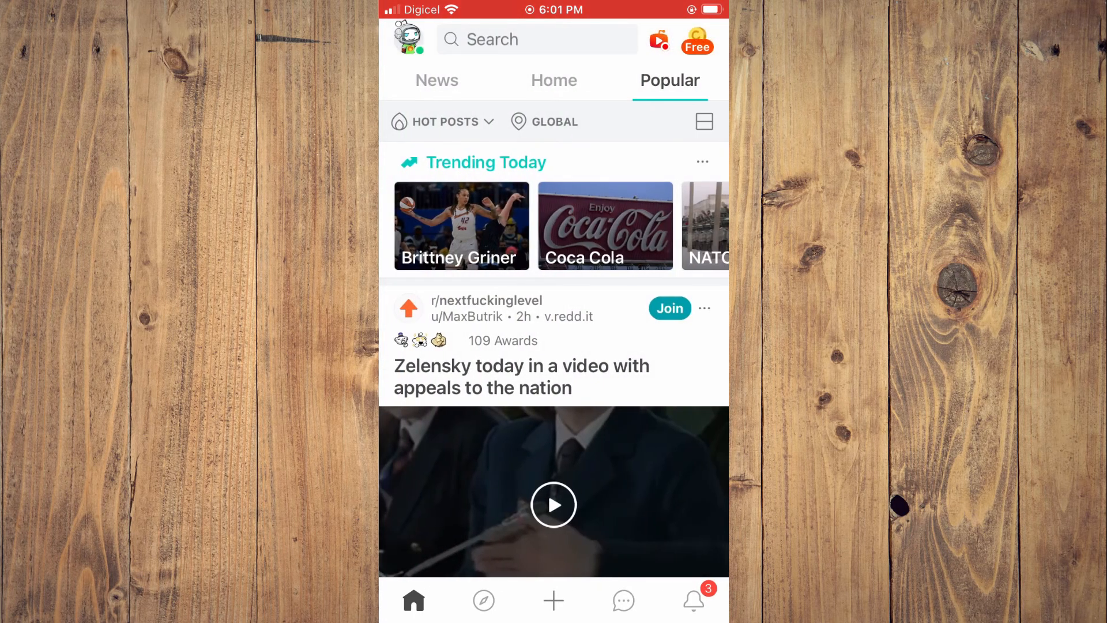